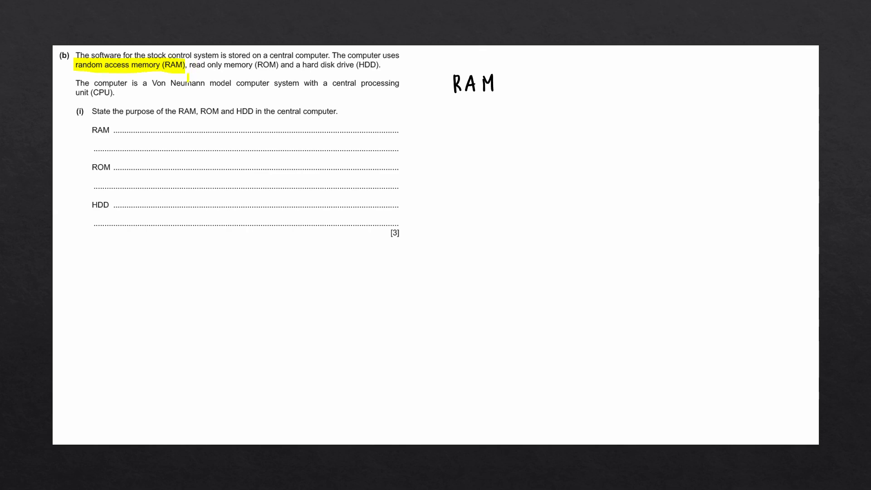
# Ink the RAM bullets 'Stores programs + data currently in use' and 'Volatile'.
pyautogui.moveTo(447, 111); pyautogui.dragTo(455, 114)
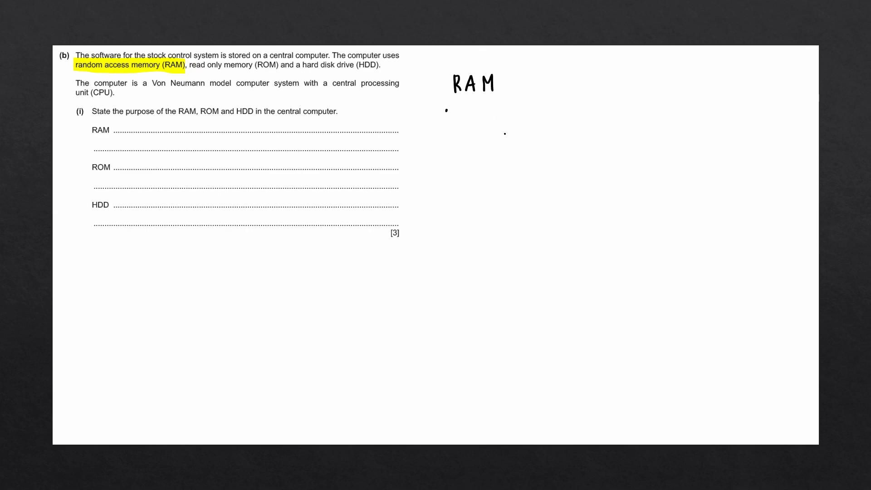
pyautogui.write('Stores programs + data currently in use')
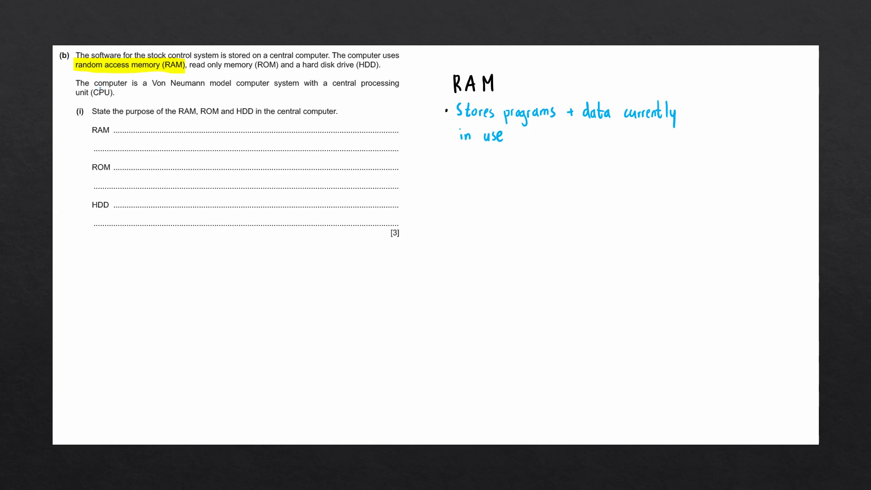
pyautogui.write('Volatile')
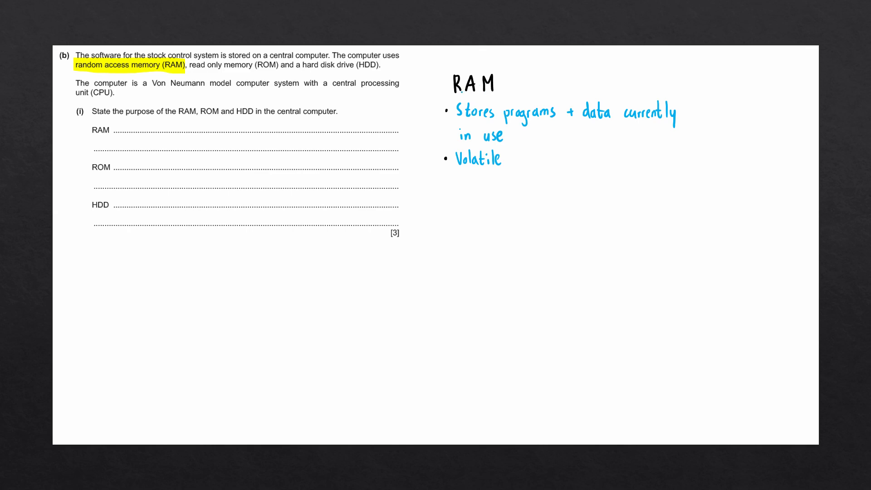
# Ink a third RAM bullet reading 'Can be increased'.
pyautogui.write('Can be increased')
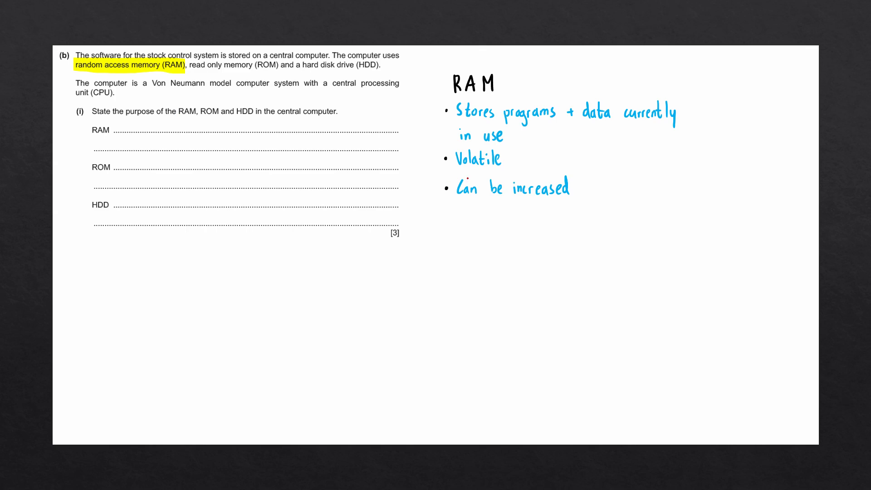
# Write 'Stores data + programs currently in use' on the dotted RAM answer line.
pyautogui.write('Stores data + programs currently in use')
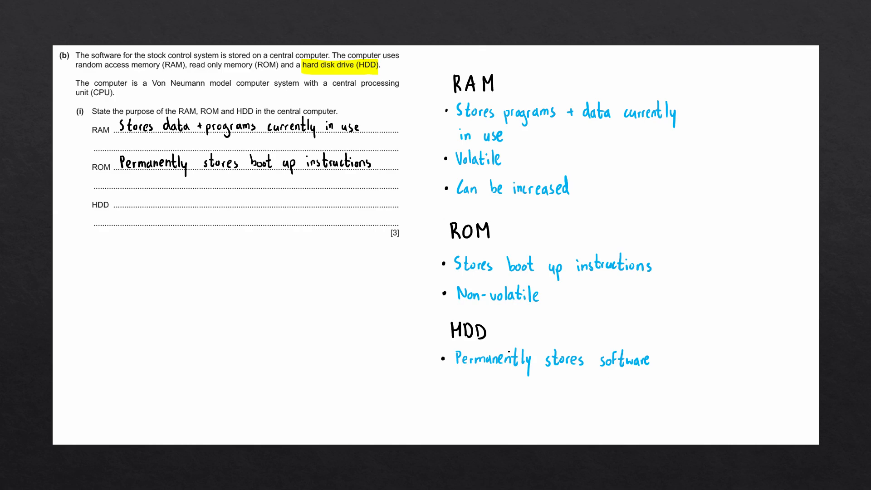
# Write 'Permanently stores software and the operating system' on the HDD answer line.
pyautogui.write('Permanently stores software and the operating system')
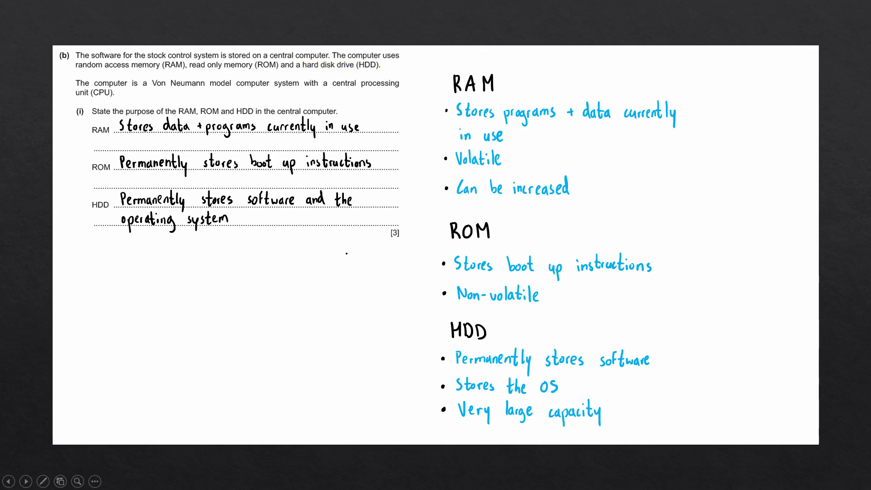